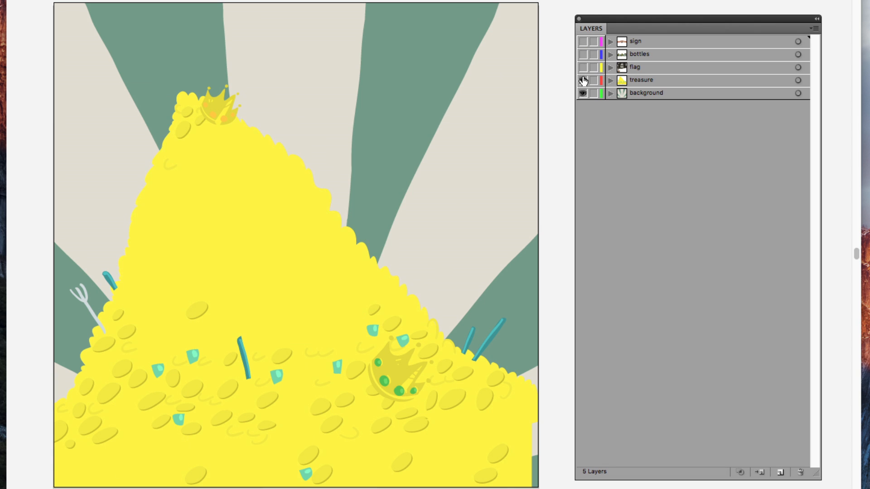
Check the treasure, sign, bottles and flag layers via their eye icons, leaving all five visible
left_click(585, 79)
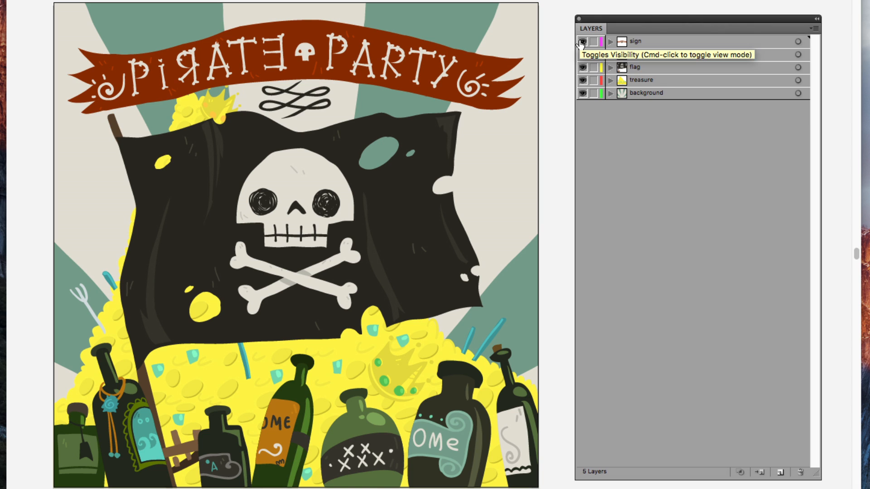
left_click(582, 40)
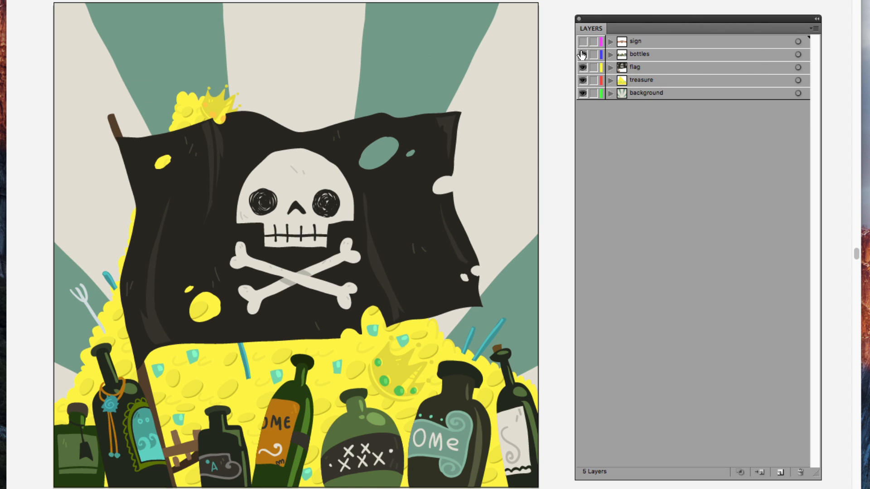
left_click(582, 67)
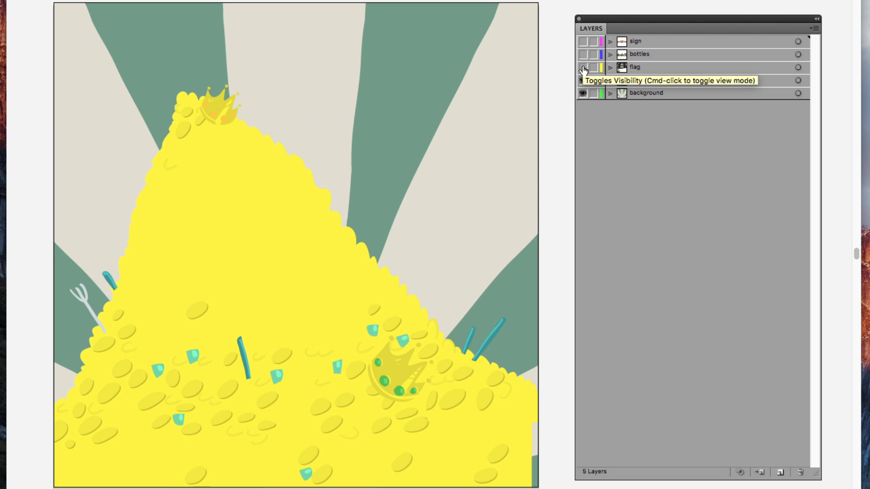
left_click(581, 67)
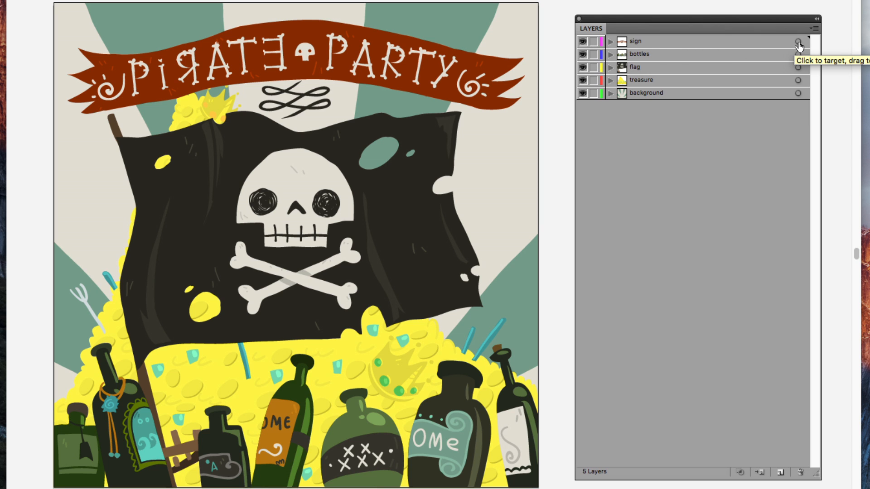
Target the sign layer and invert the selection so the other four layers' artwork can be deleted
left_click(796, 41)
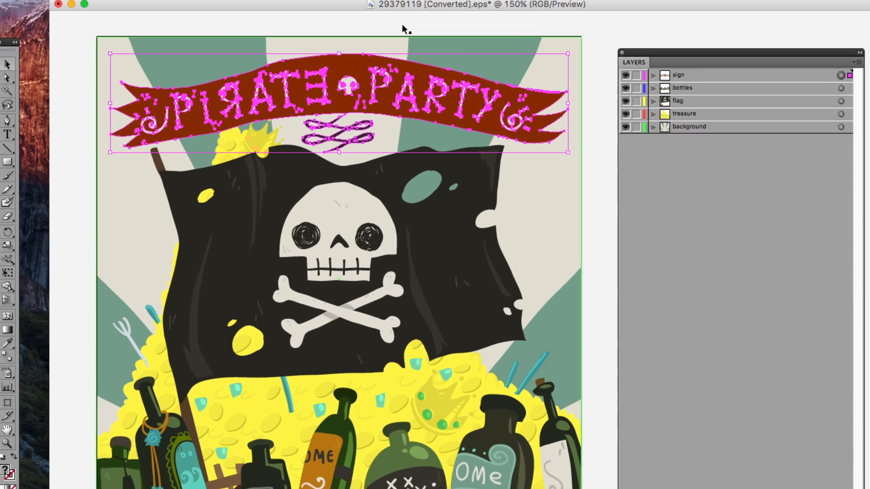
left_click(231, 7)
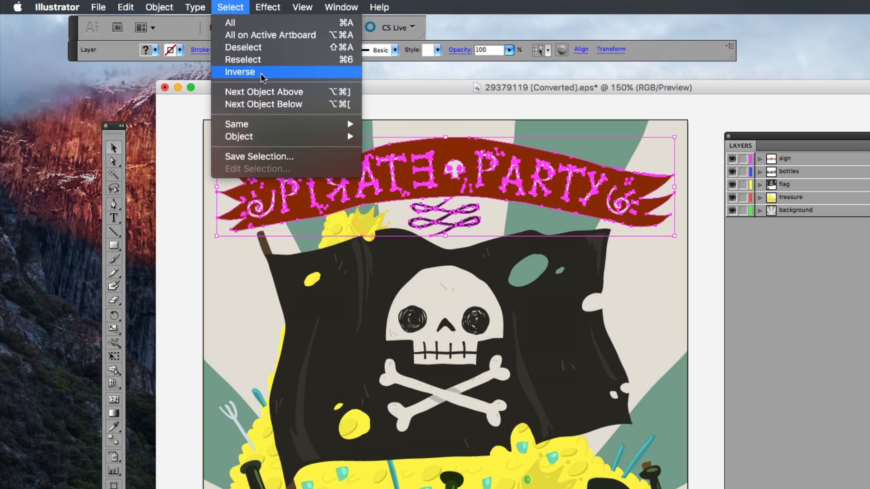
left_click(241, 72)
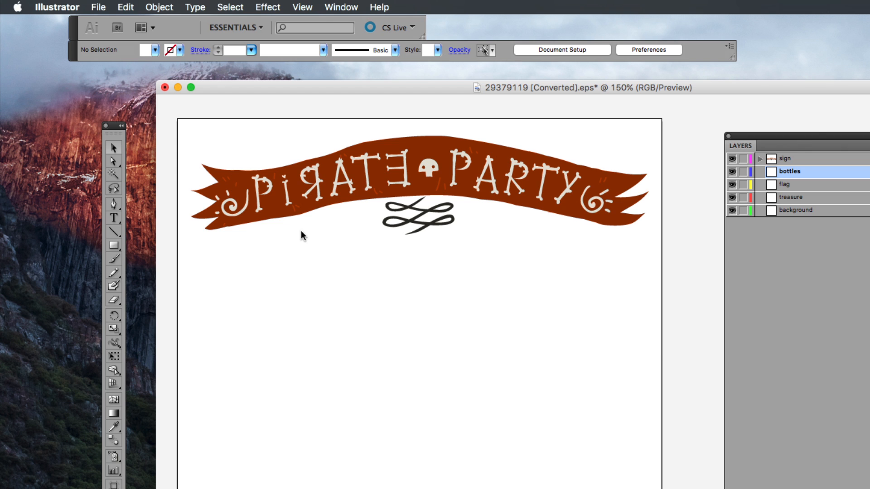
Save a copy of the sign-only document as Banner.ai
left_click(107, 8)
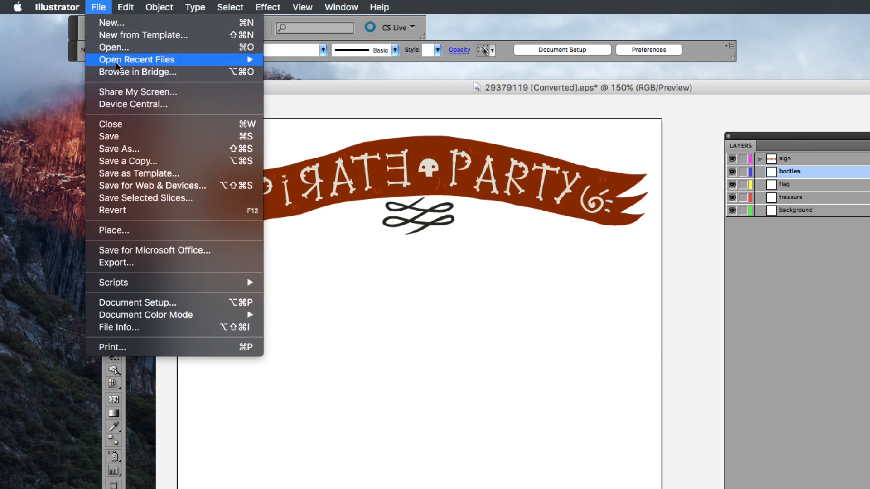
mouse_move(137, 164)
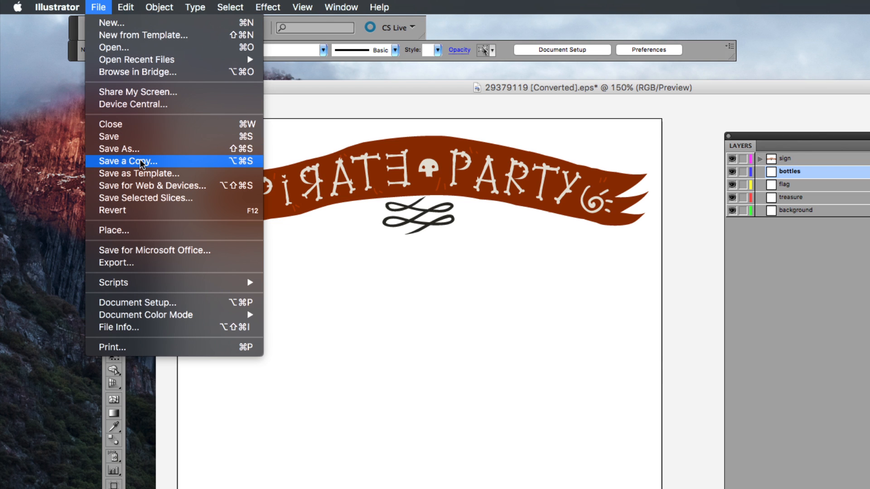
left_click(127, 161)
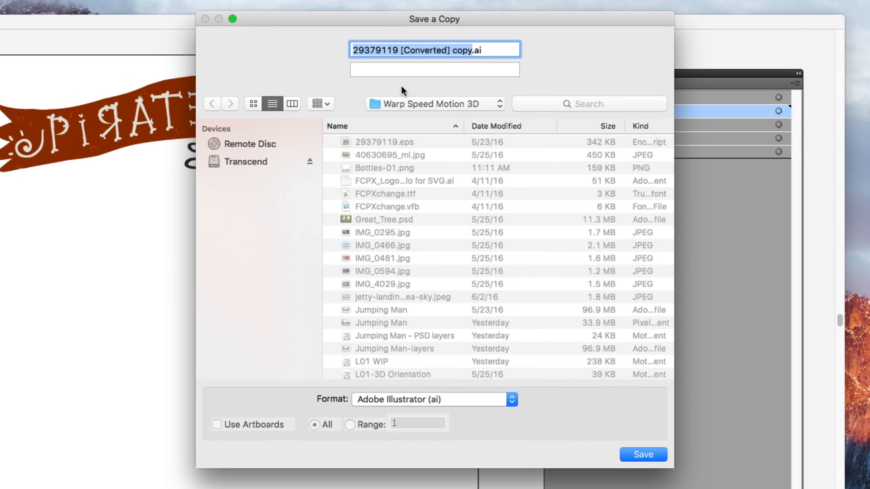
type("Banner.ai")
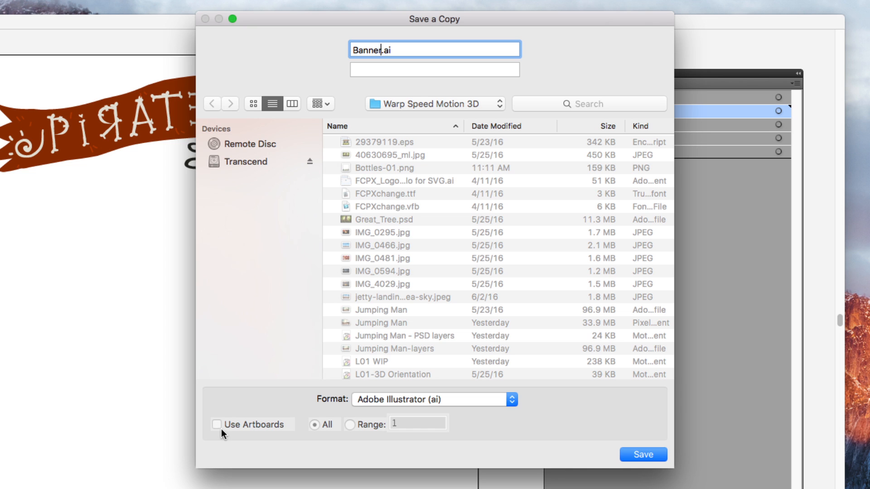
left_click(644, 467)
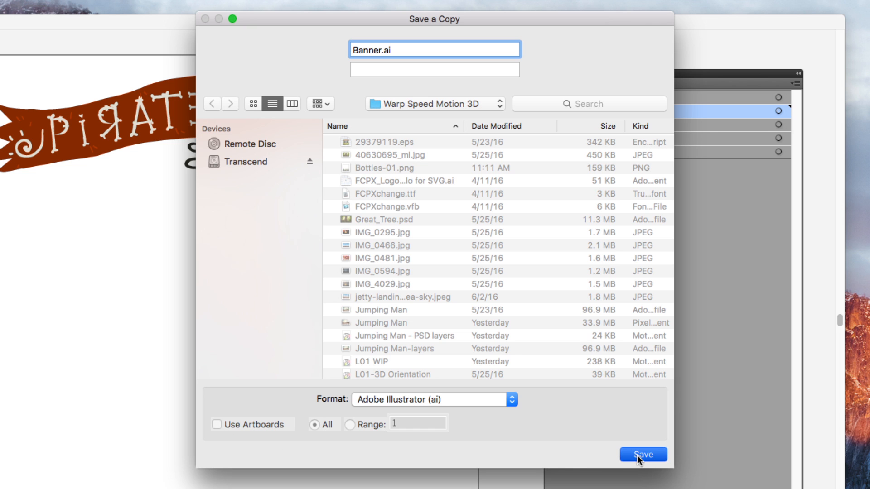
left_click(645, 454)
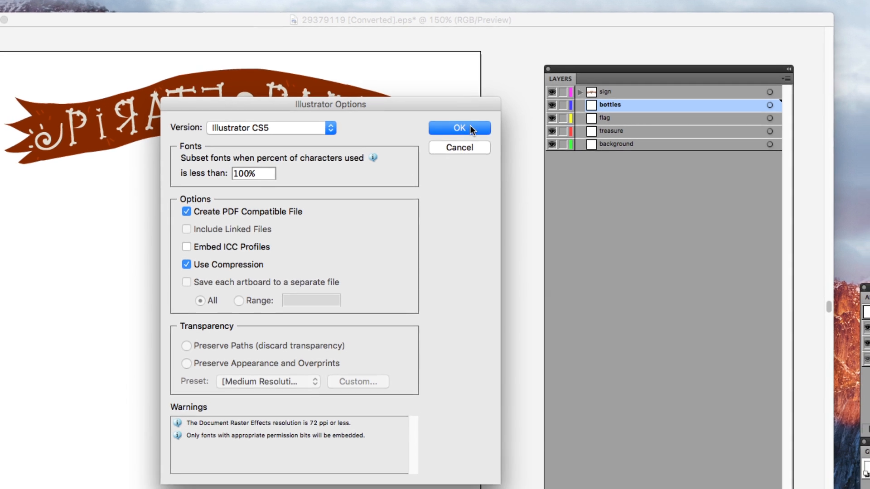
Confirm the Illustrator format options to finish saving Banner.ai
left_click(459, 128)
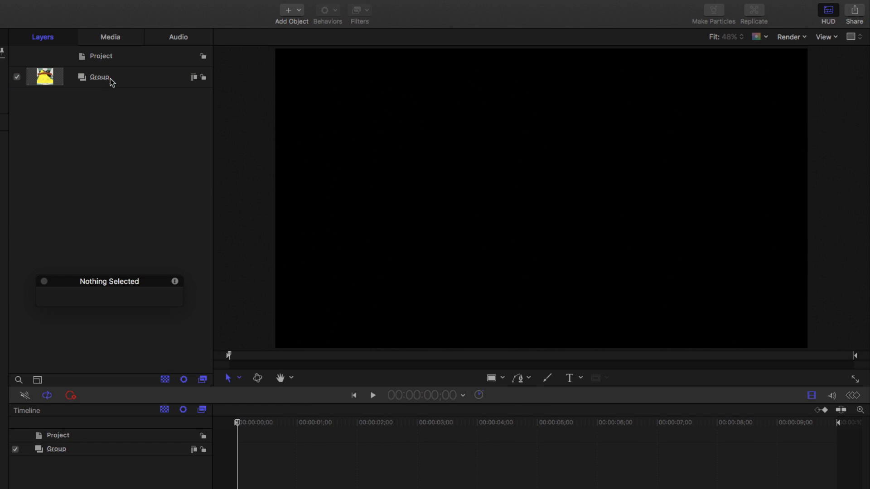
Expand the imported group, move Sign above Treasure, and inspect the Treasure and Background layers
left_click(74, 77)
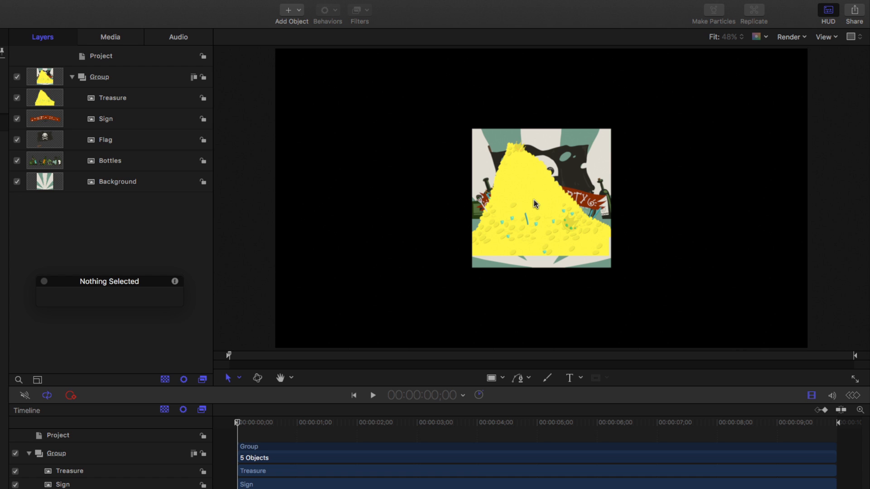
mouse_move(125, 119)
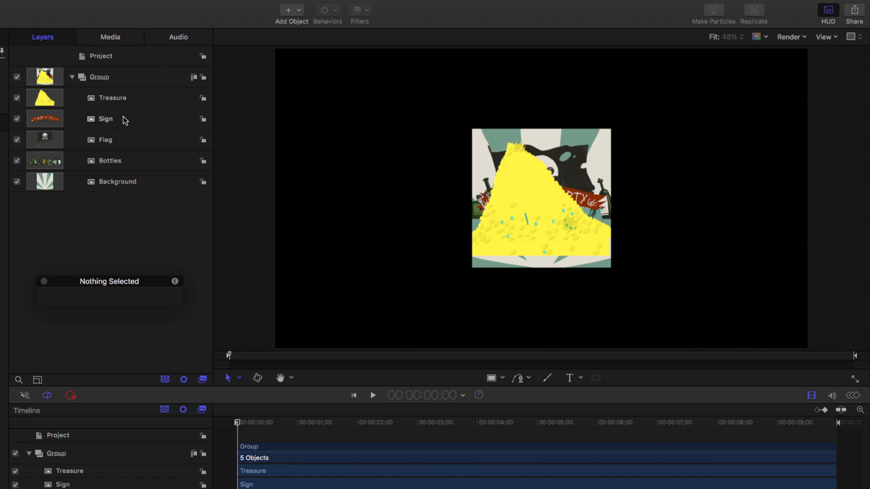
left_click(105, 119)
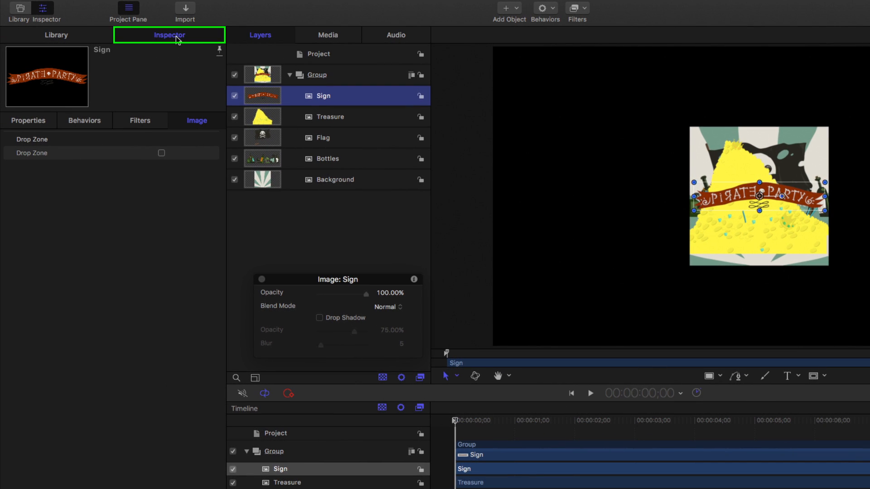
left_click(28, 121)
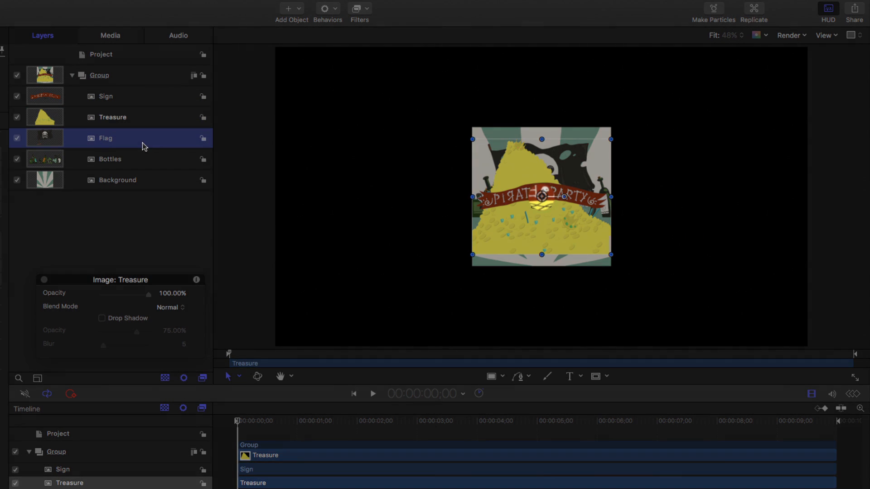
left_click(118, 180)
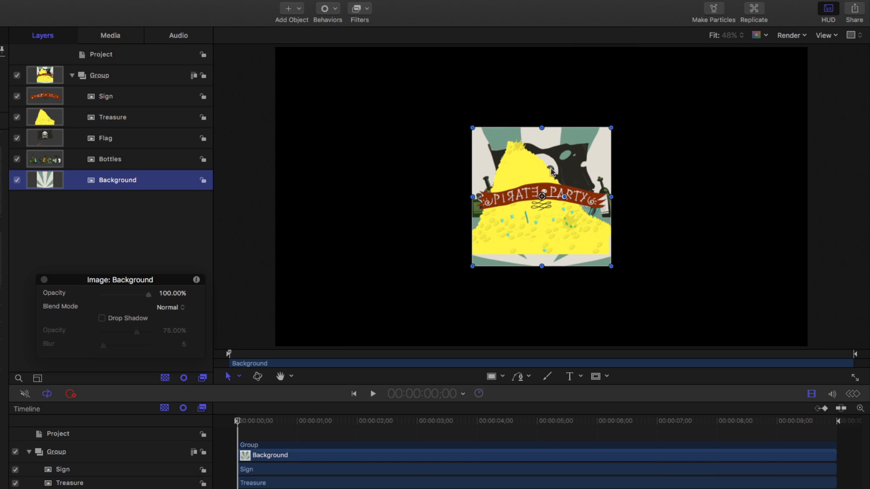
mouse_move(426, 190)
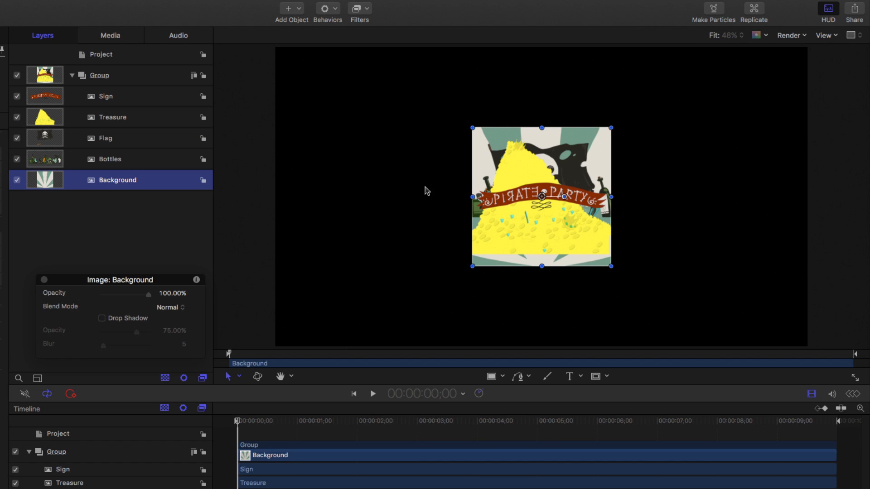
Move the Sign banner to the top of the artwork, clear of the gold pile
left_click(107, 97)
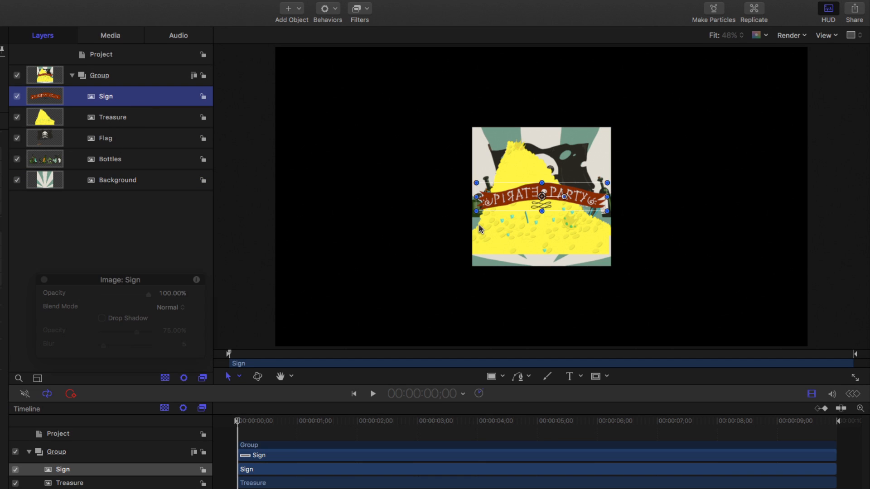
left_click_drag(542, 196, 542, 148)
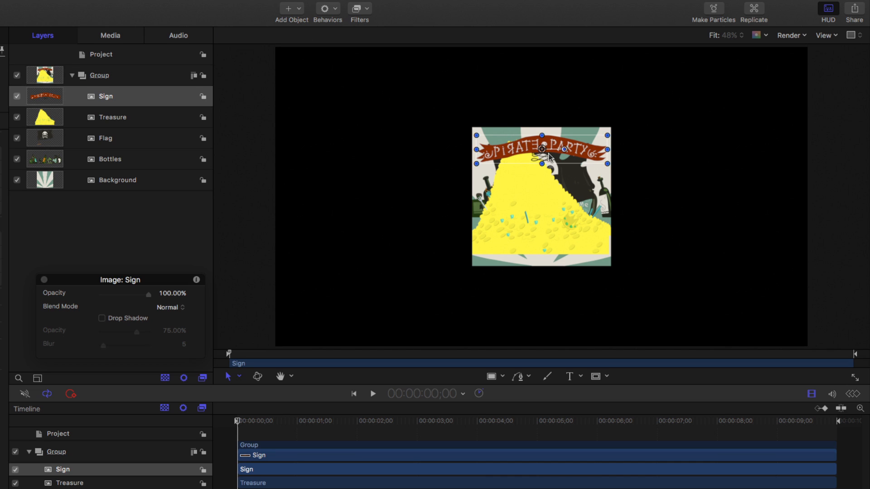
mouse_move(544, 163)
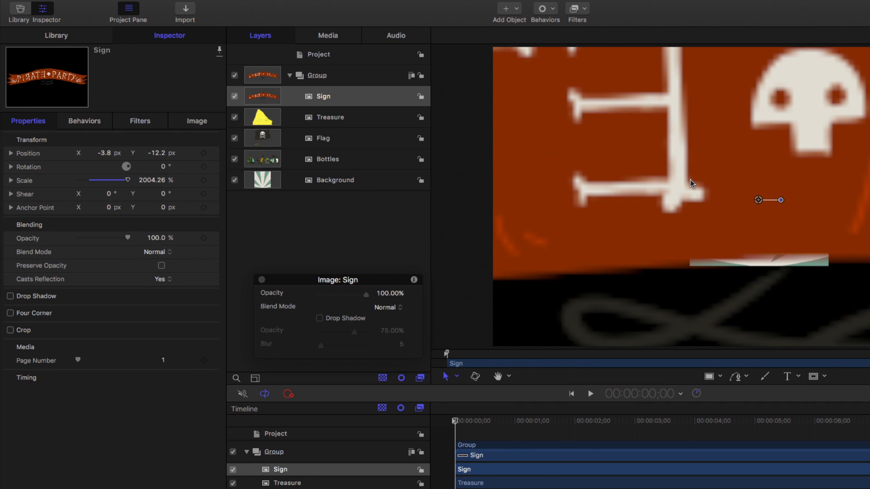
mouse_move(685, 180)
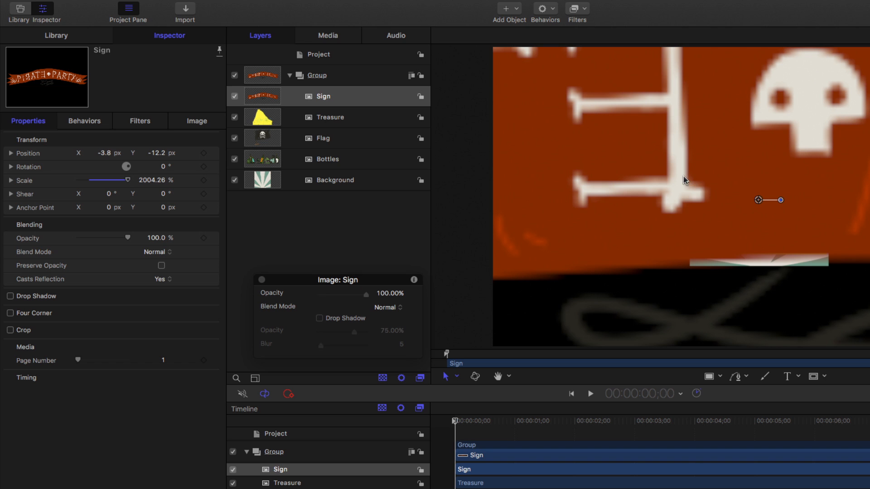
Adjust the Sign.pdf media's Fixed Resolution setting so the enlarged sign renders crisply
left_click(327, 35)
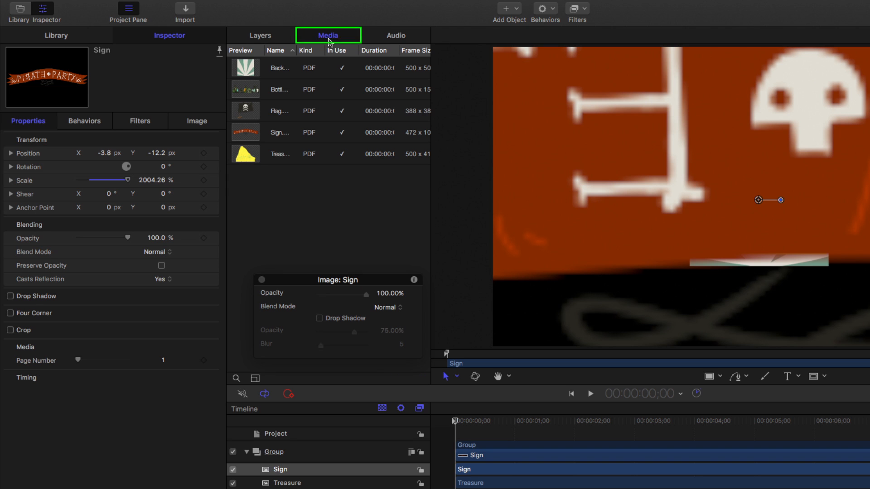
left_click(280, 133)
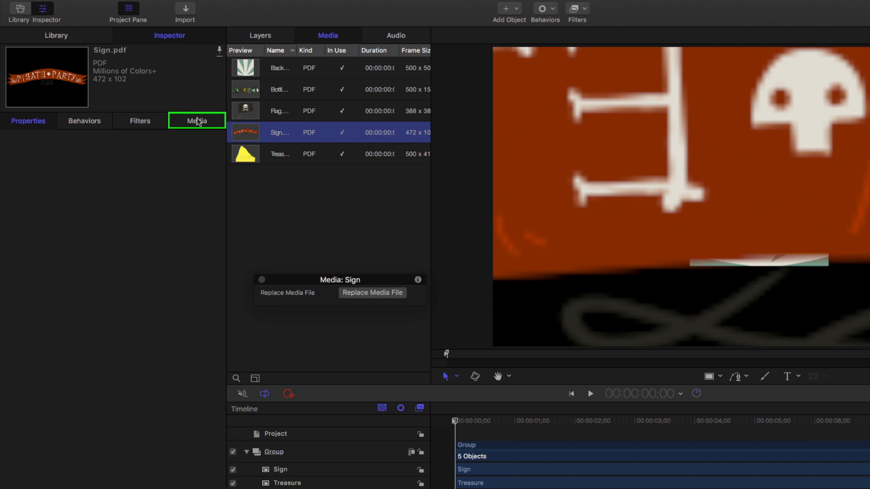
left_click(197, 121)
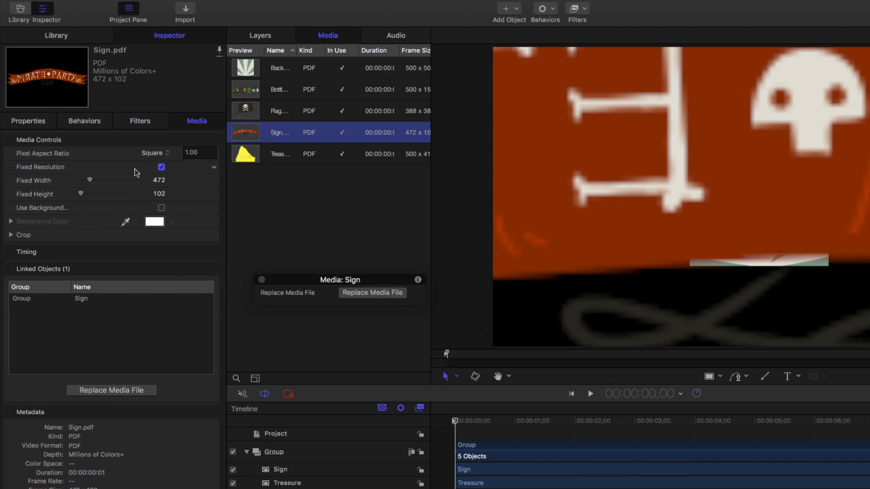
mouse_move(176, 173)
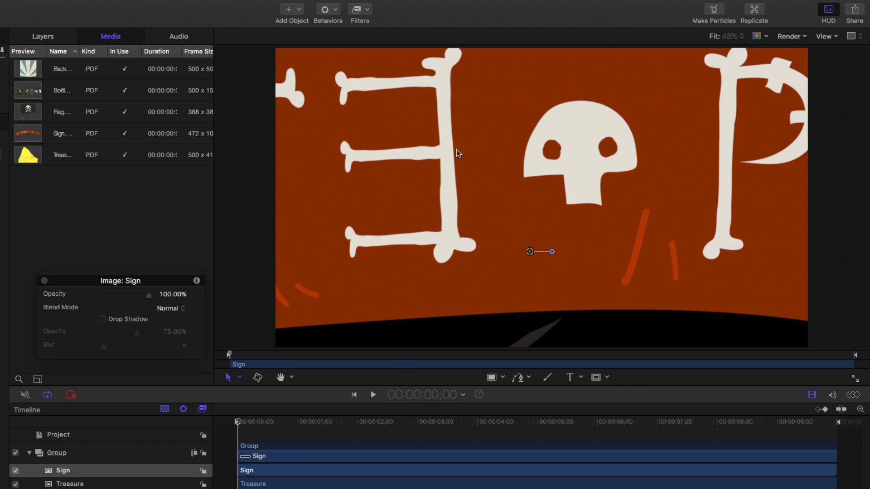
left_click(42, 37)
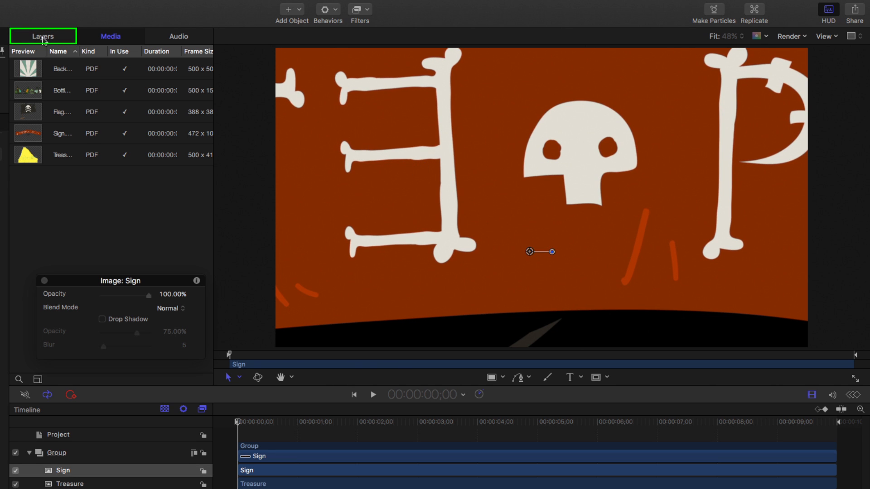